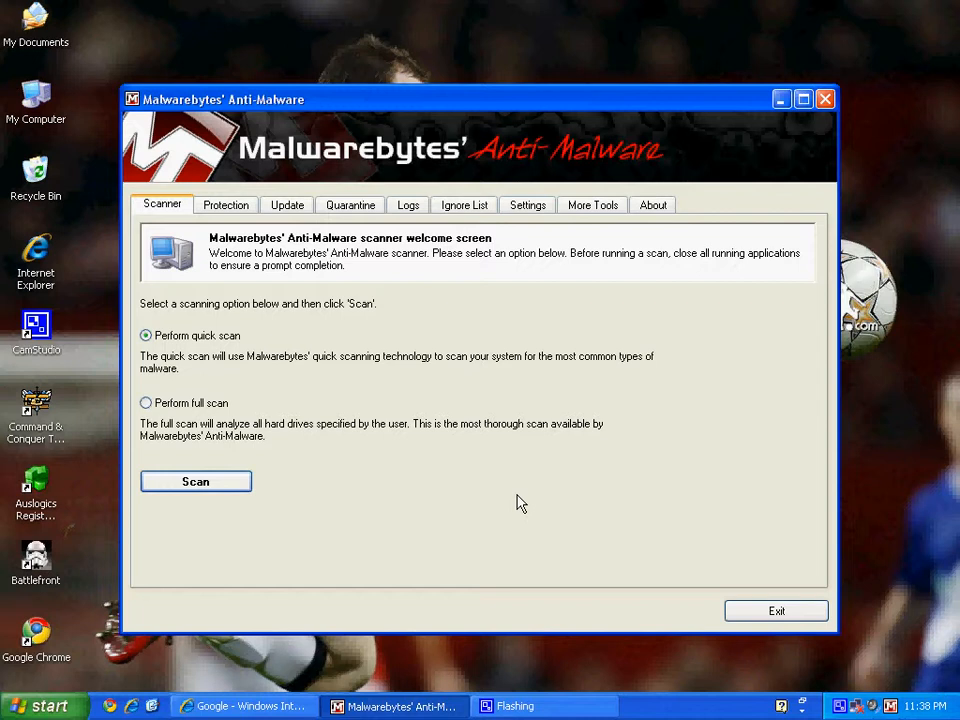
pyautogui.moveTo(518, 500)
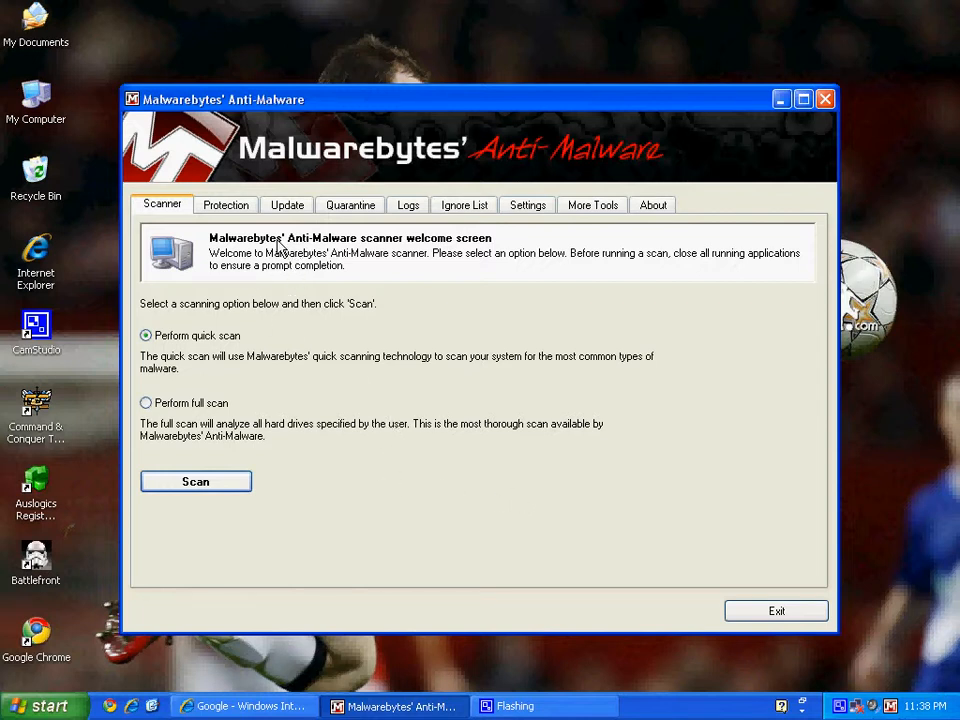
# Enable 'Check for updates automatically at' in Protection settings and set its time to 10:00 PM
pyautogui.click(224, 204)
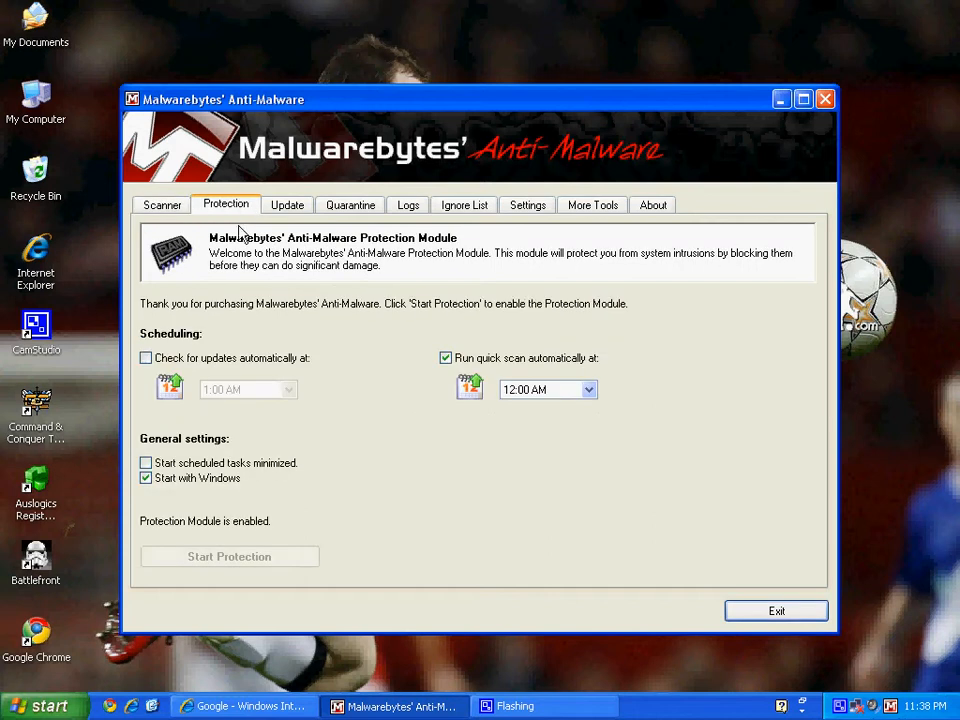
pyautogui.click(146, 356)
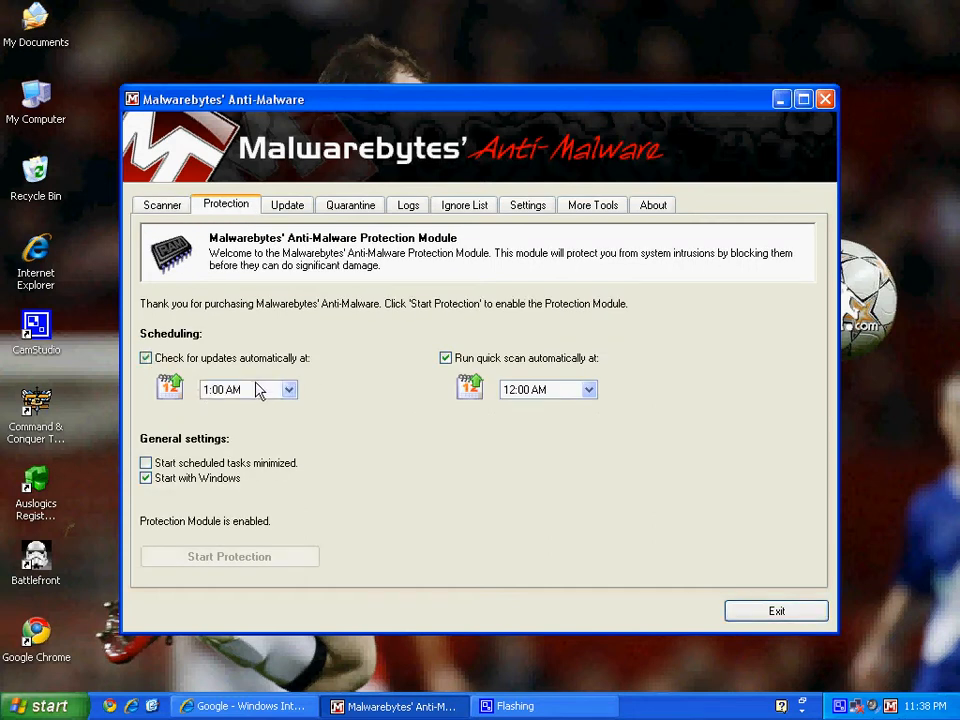
pyautogui.moveTo(296, 398)
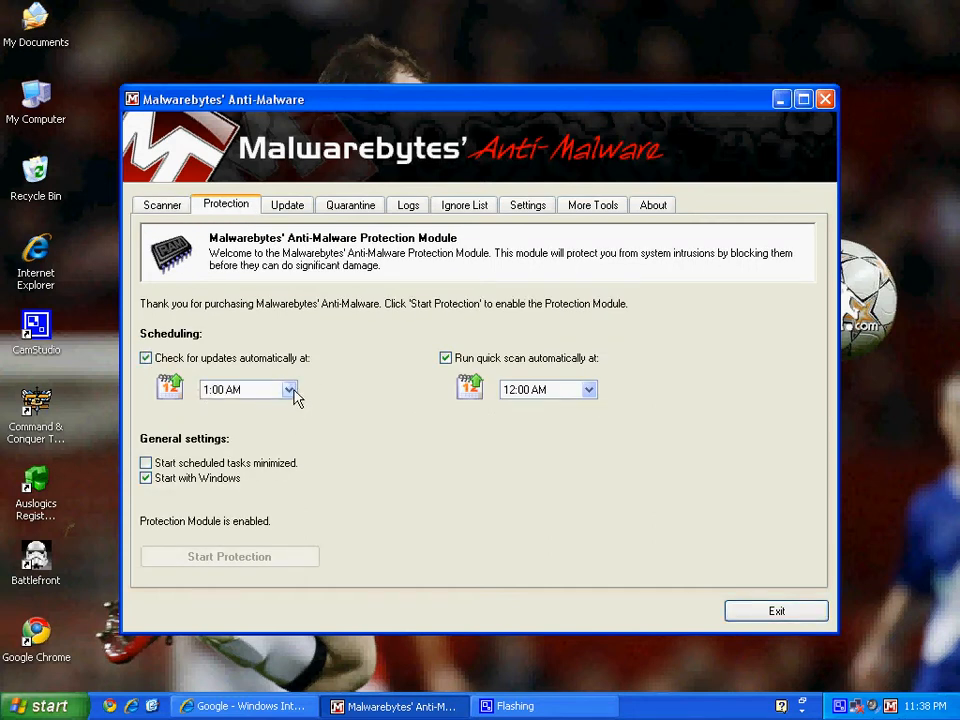
pyautogui.click(288, 388)
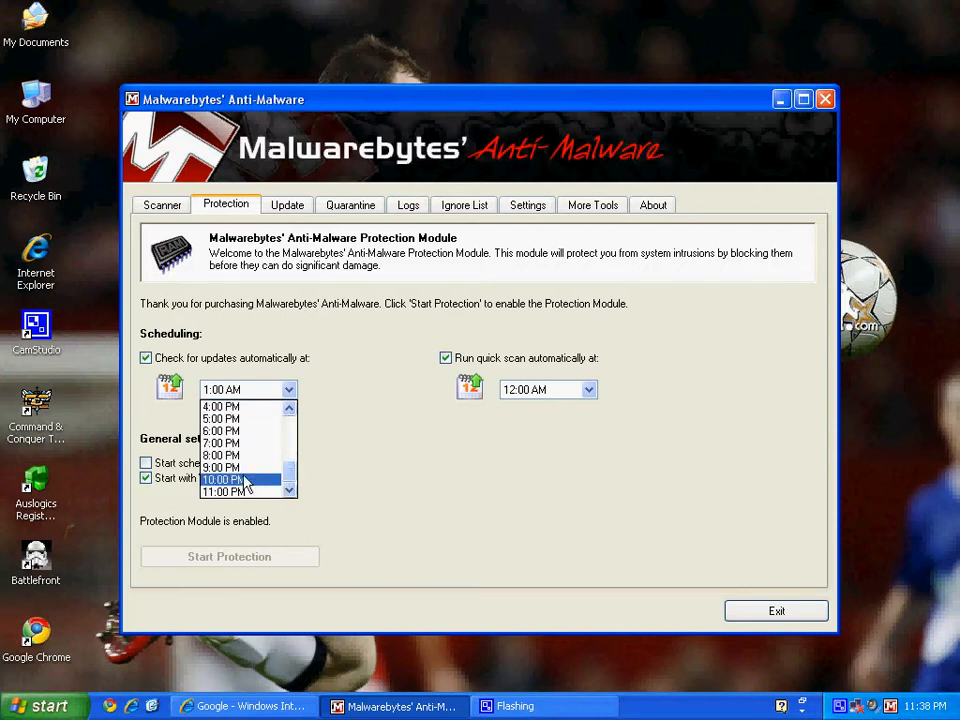
pyautogui.click(222, 480)
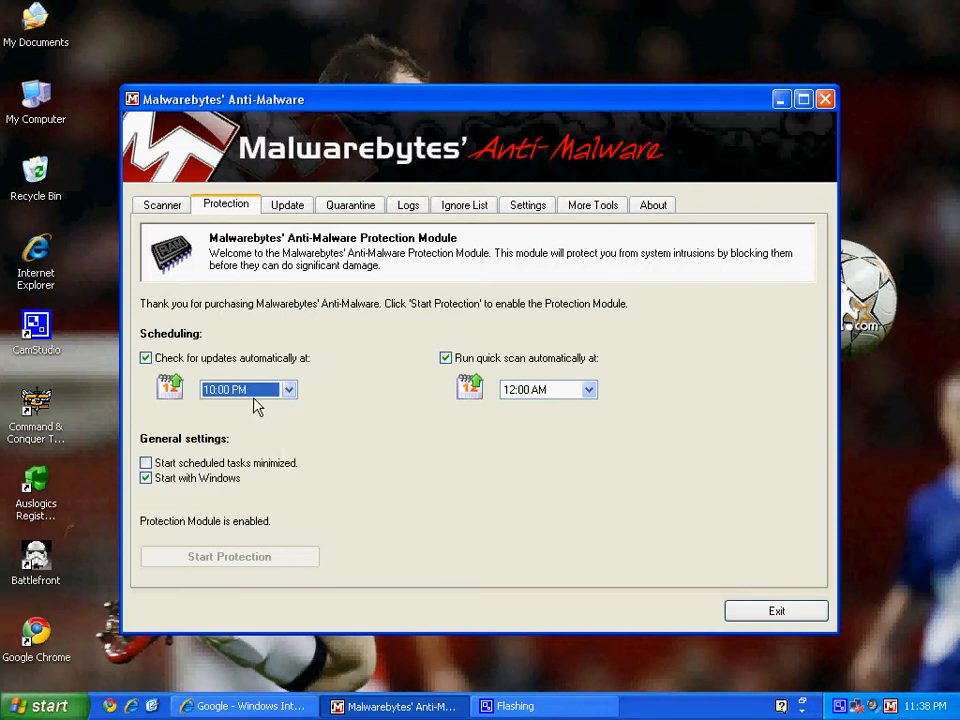